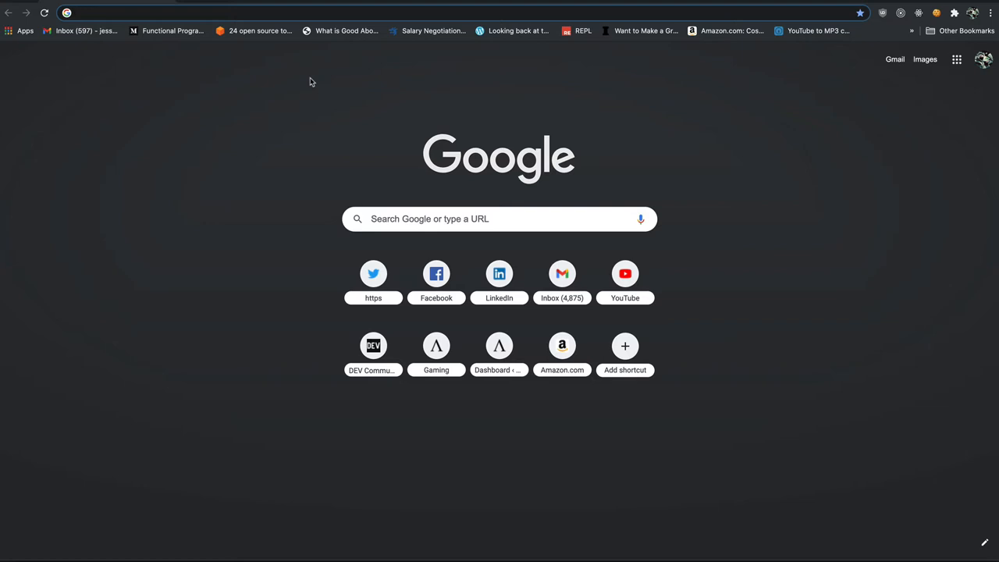
Search Google for 'aws cli', visit the AWS CLI page, then search 'aws s3 cli'
{"action": "type", "text": "aws cli"}
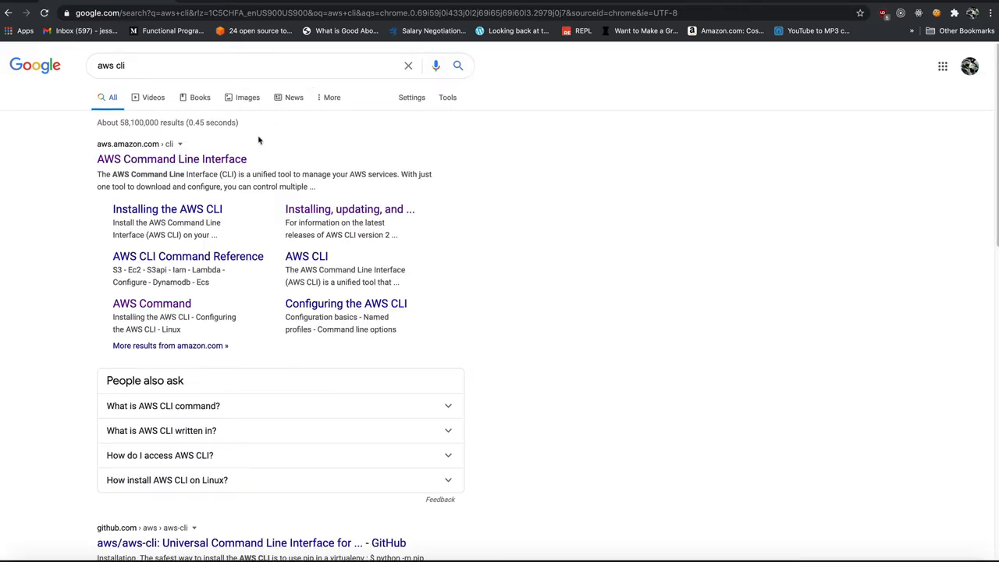
{"action": "left_click", "coordinate": [170, 159]}
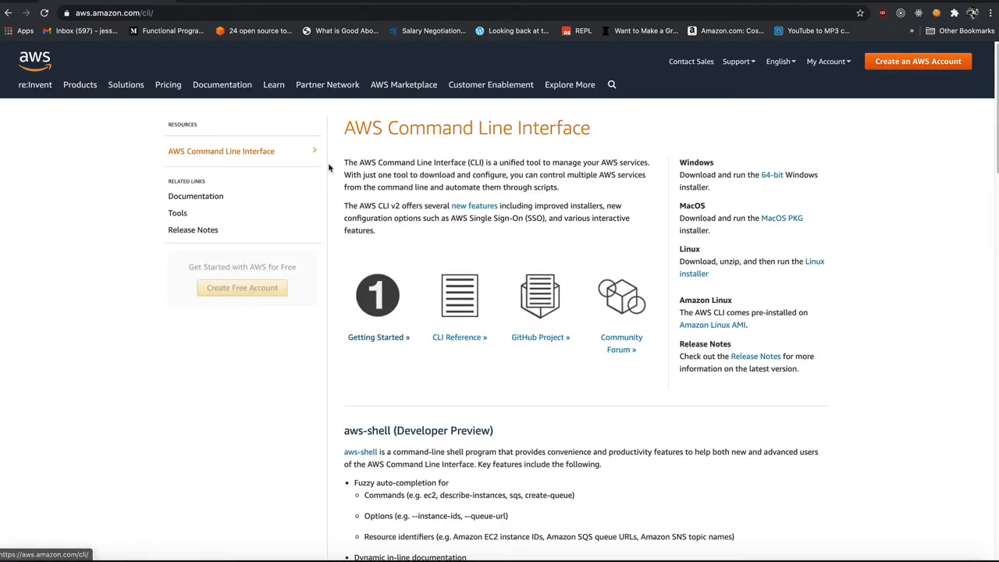
{"action": "left_click", "coordinate": [109, 13]}
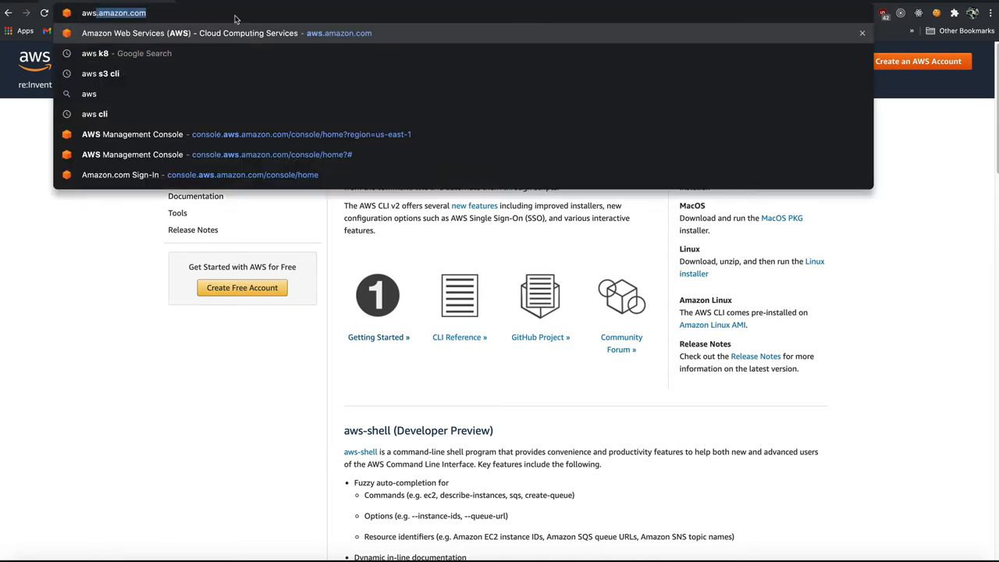
{"action": "type", "text": "aws s3 cli"}
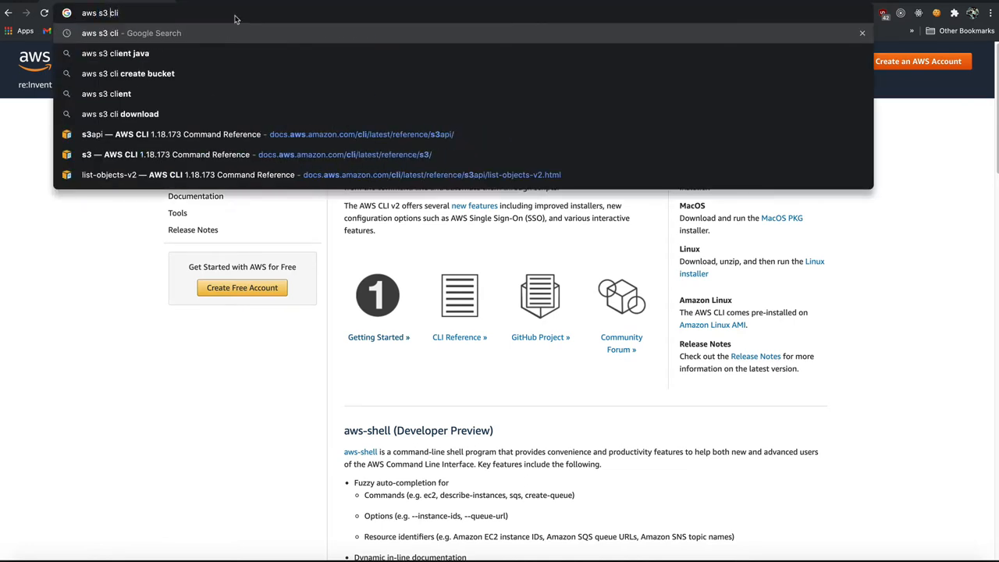
{"action": "type", "text": "aws lambfda cli"}
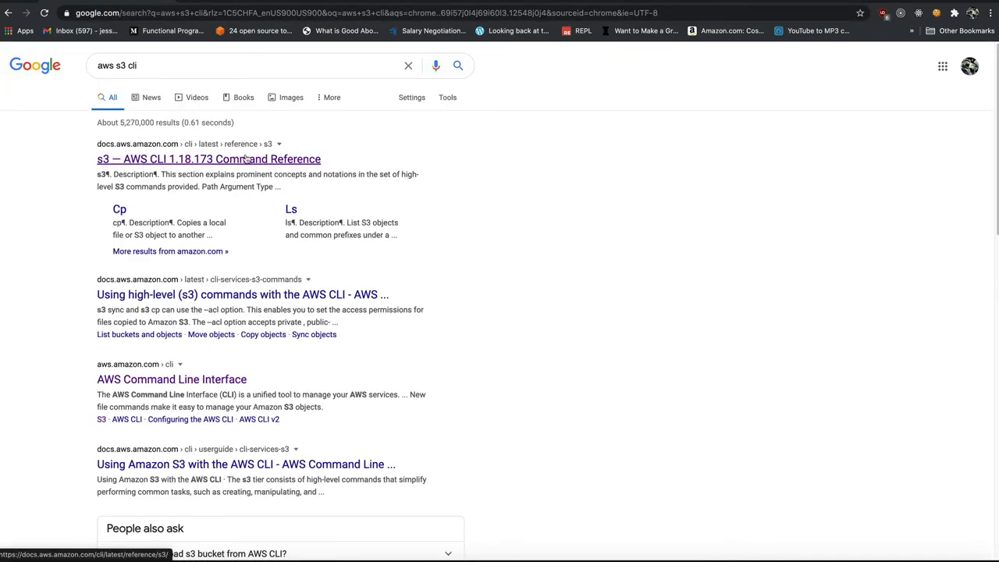
Skim the s3 command reference, then open the s3api reference and scroll its available commands
{"action": "left_click", "coordinate": [204, 159]}
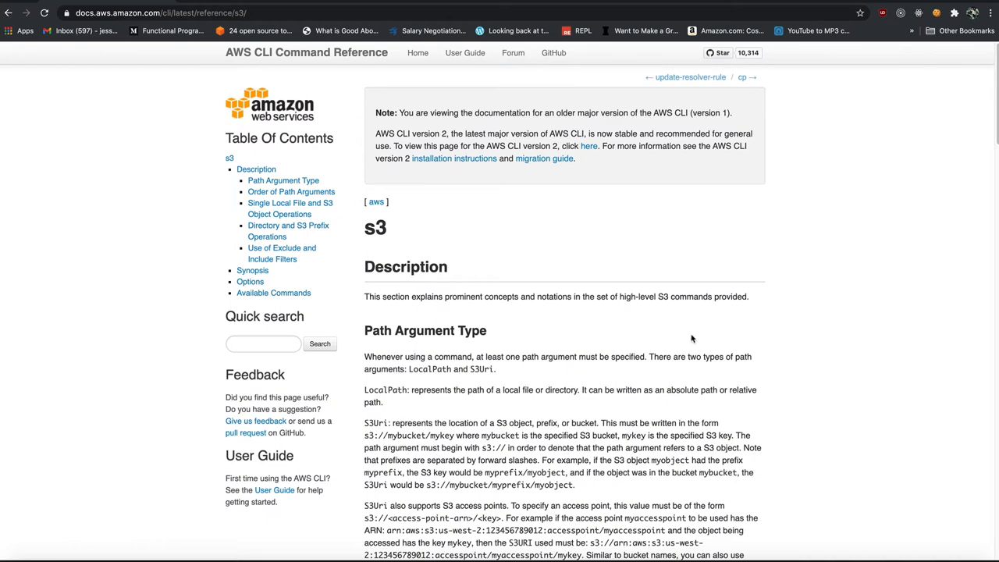
{"action": "scroll", "scroll_direction": "down", "scroll_amount": 3}
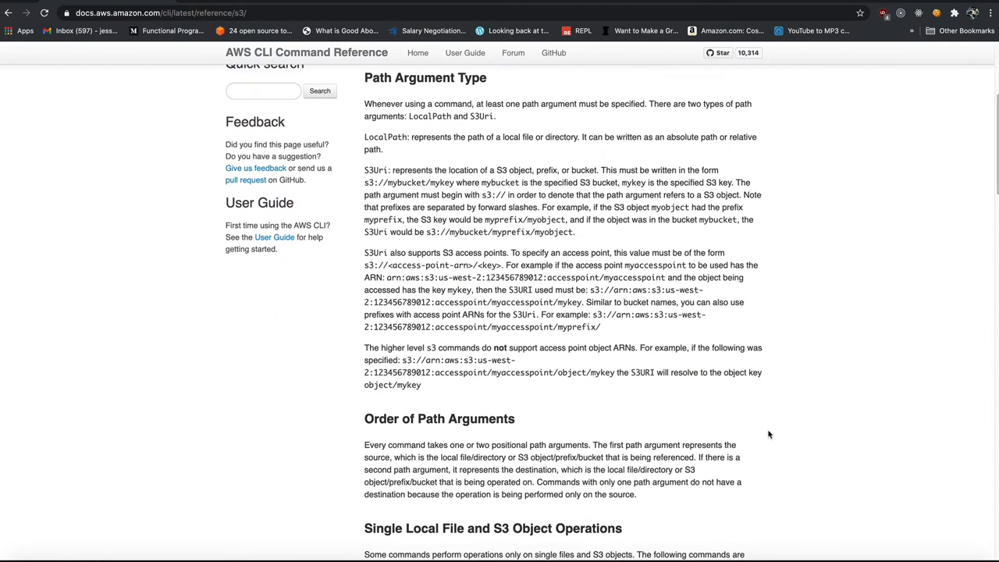
{"action": "scroll", "scroll_direction": "down", "scroll_amount": 3}
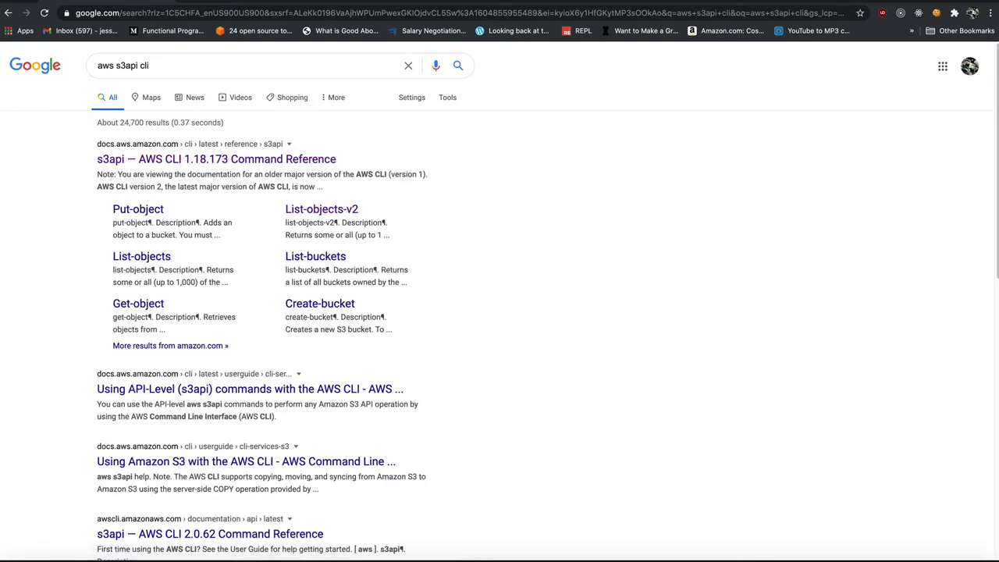
{"action": "mouse_move", "coordinate": [217, 159]}
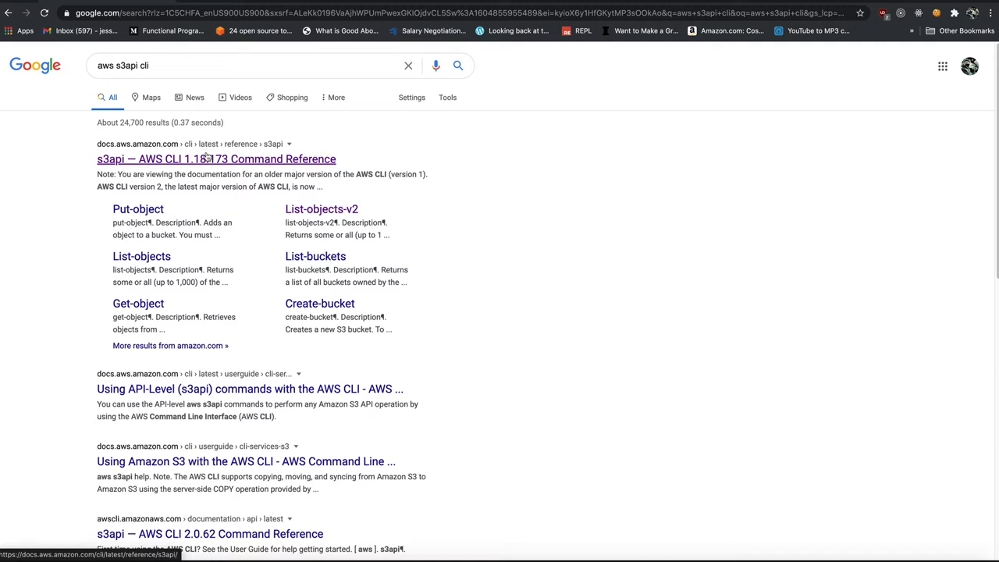
{"action": "left_click", "coordinate": [214, 159]}
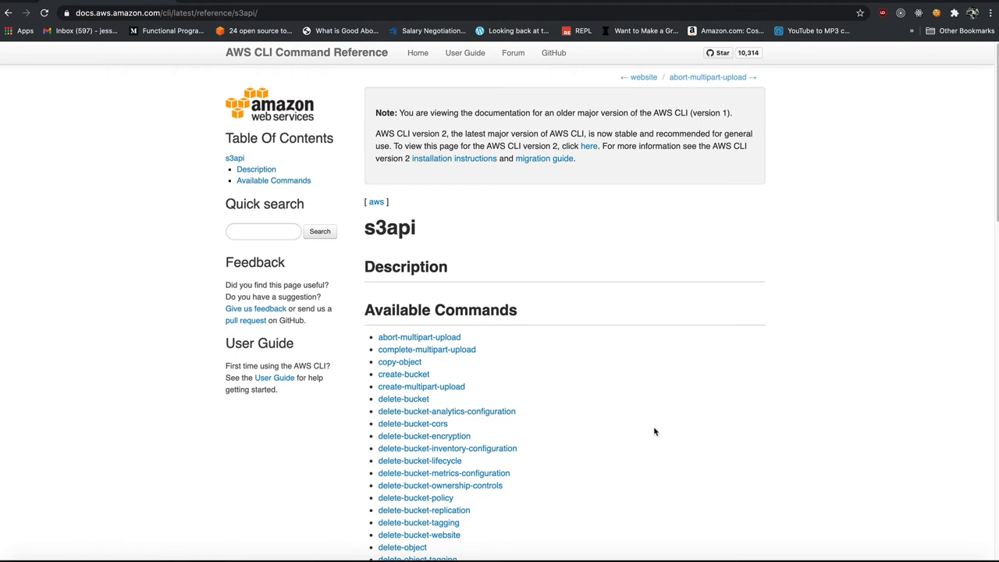
{"action": "scroll", "scroll_direction": "down", "scroll_amount": 3}
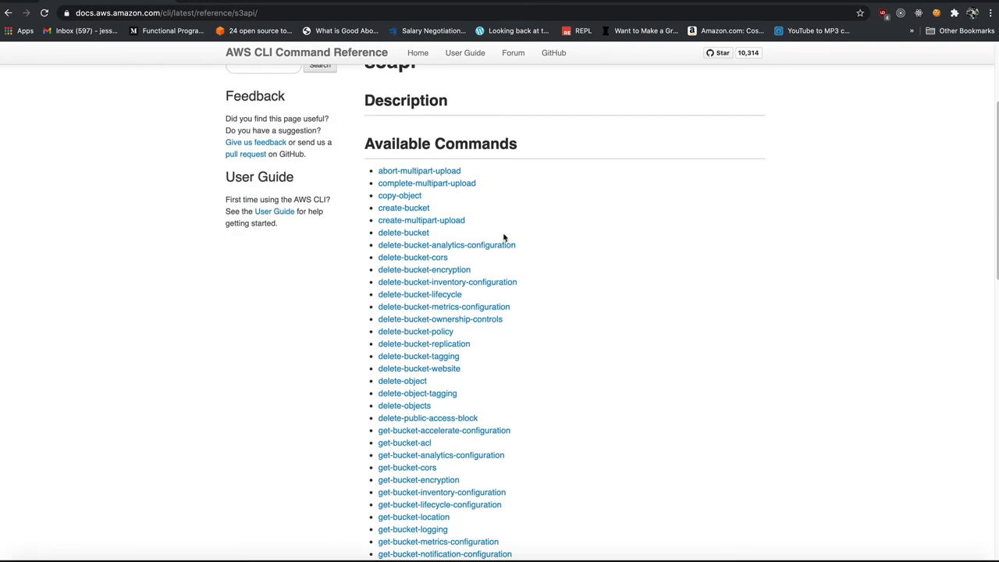
{"action": "mouse_move", "coordinate": [422, 210]}
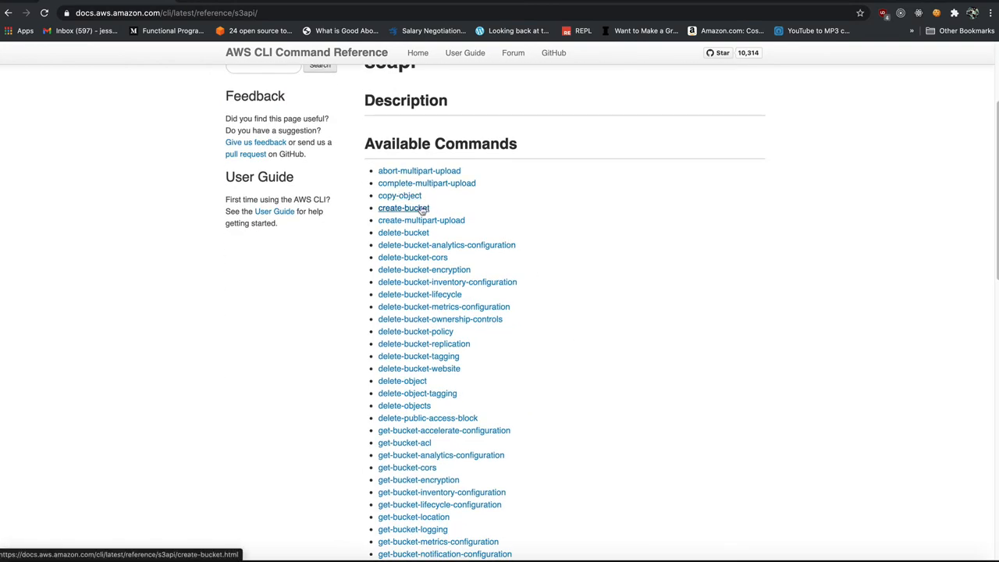
{"action": "mouse_move", "coordinate": [427, 380]}
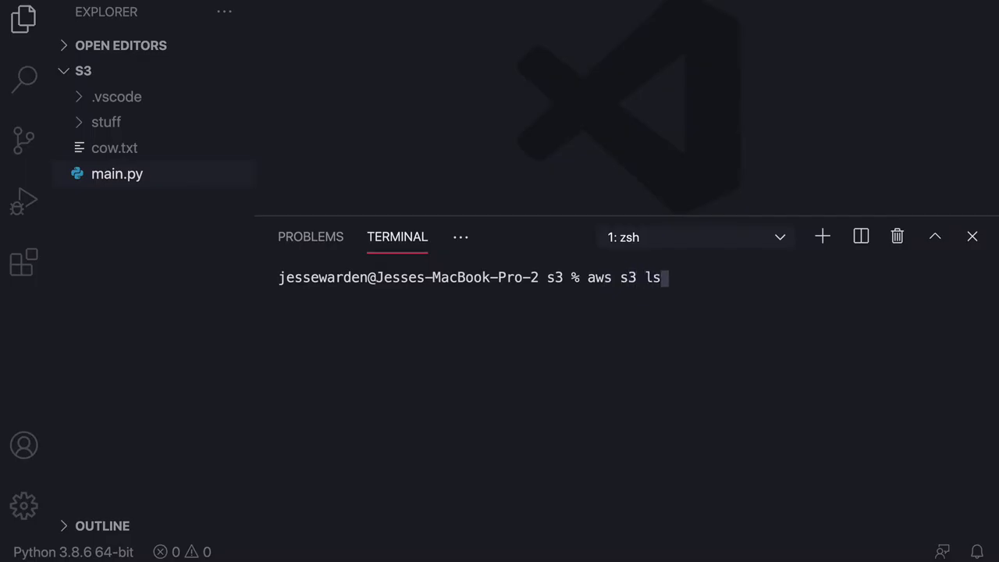
Replace 'aws s3 ls' in the terminal with 'aws s3api list-buckets'
{"action": "key", "text": "Enter"}
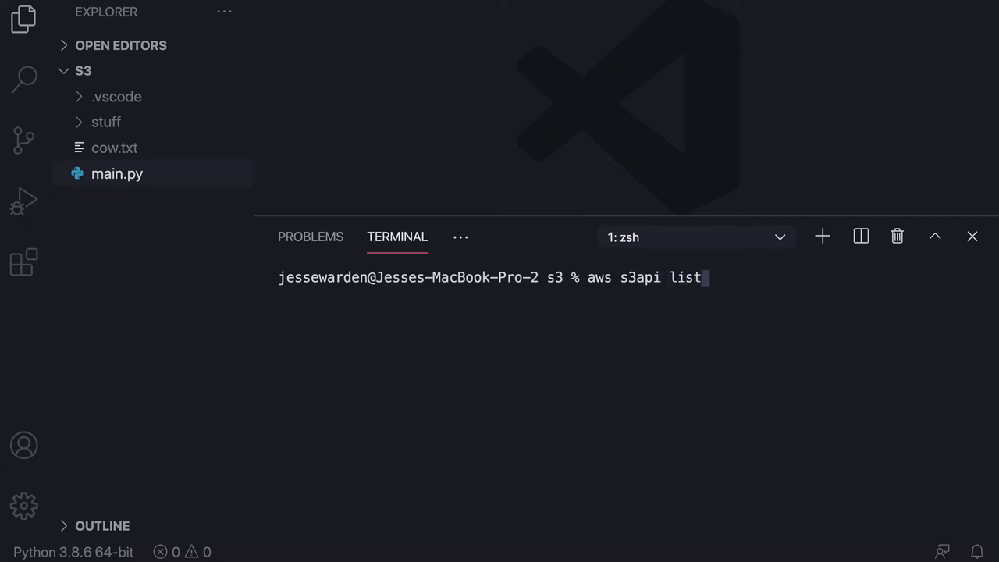
{"action": "type", "text": "-buckets"}
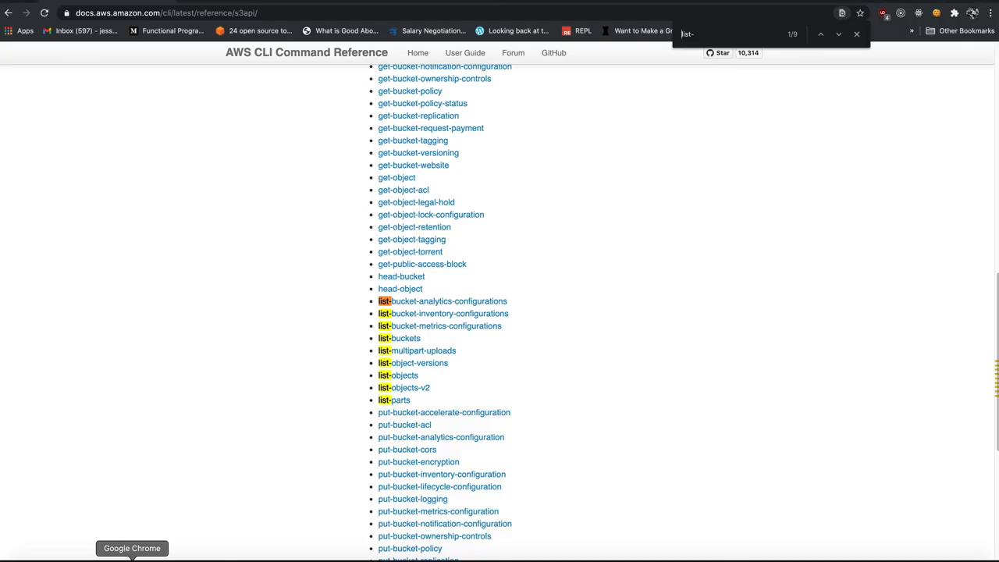
{"action": "mouse_move", "coordinate": [586, 407]}
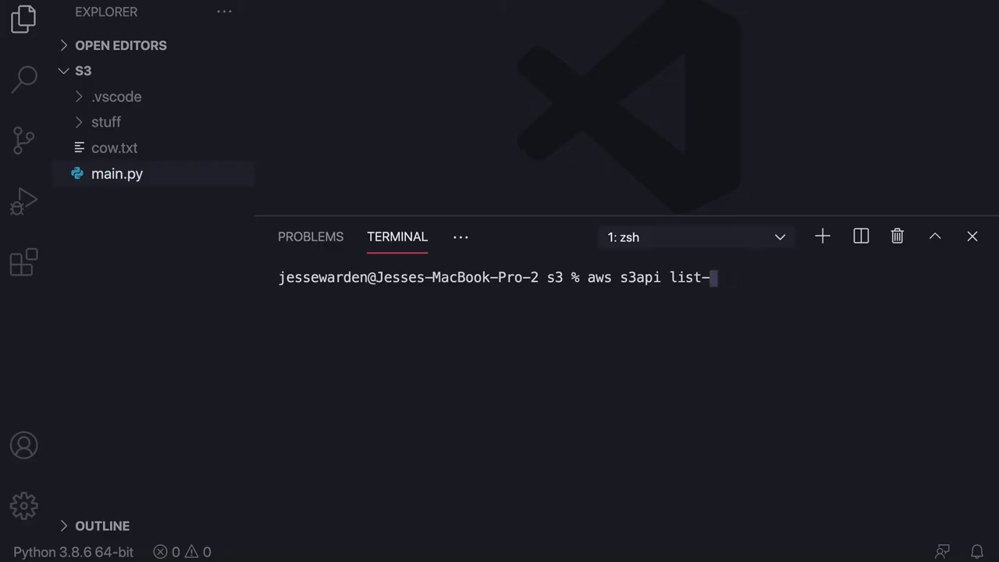
Run 'aws s3api list-objects-v2 --bucket my-nasa-bucket', returning JSON that lists elm.png
{"action": "type", "text": "objects-v"}
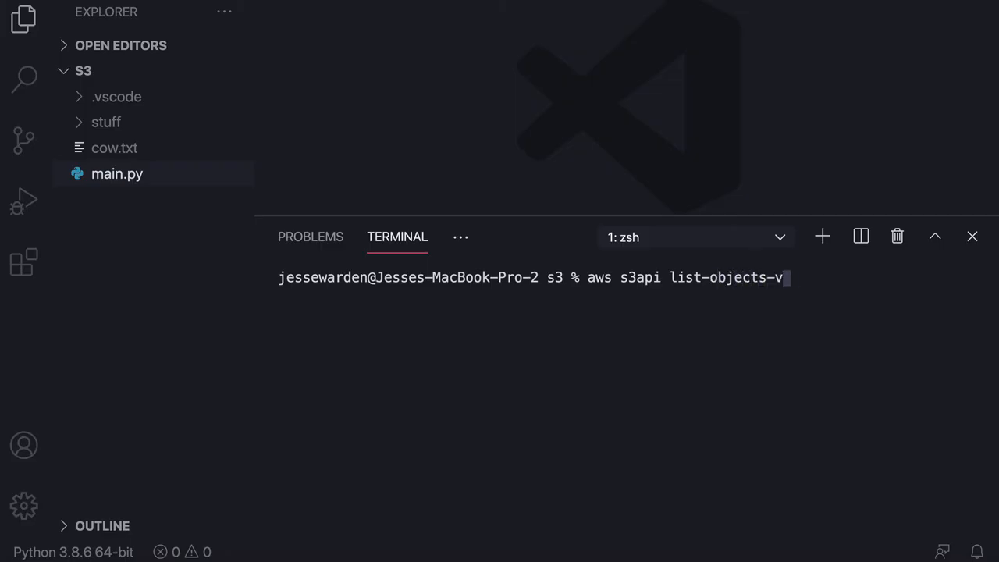
{"action": "type", "text": "2 --bucket"}
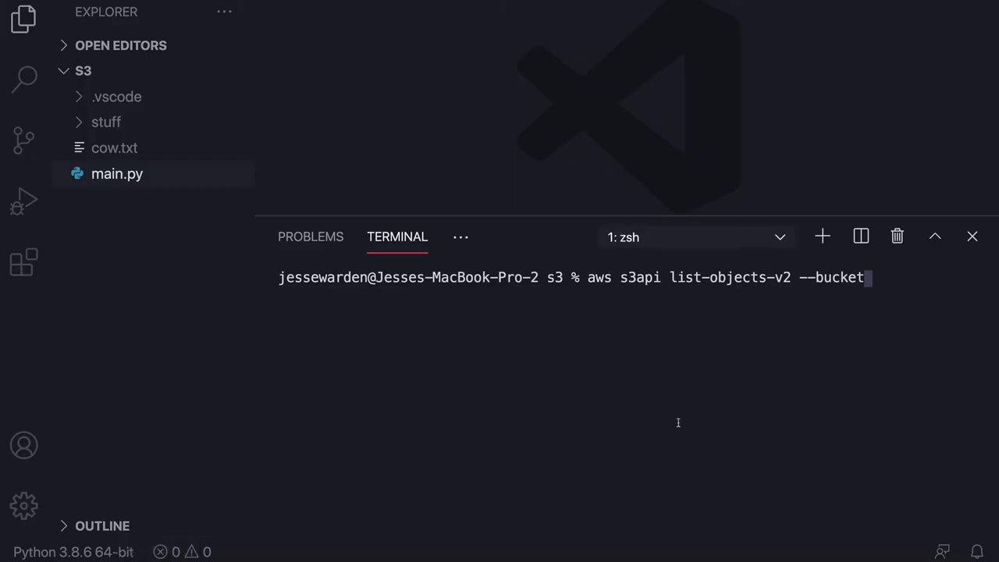
{"action": "type", "text": "my-nasa-bucket"}
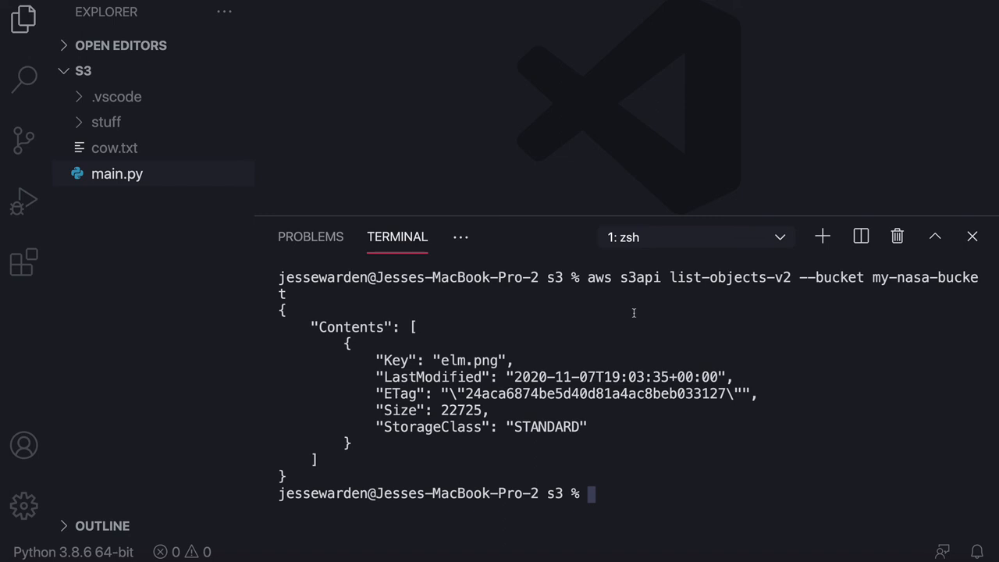
{"action": "mouse_move", "coordinate": [741, 45]}
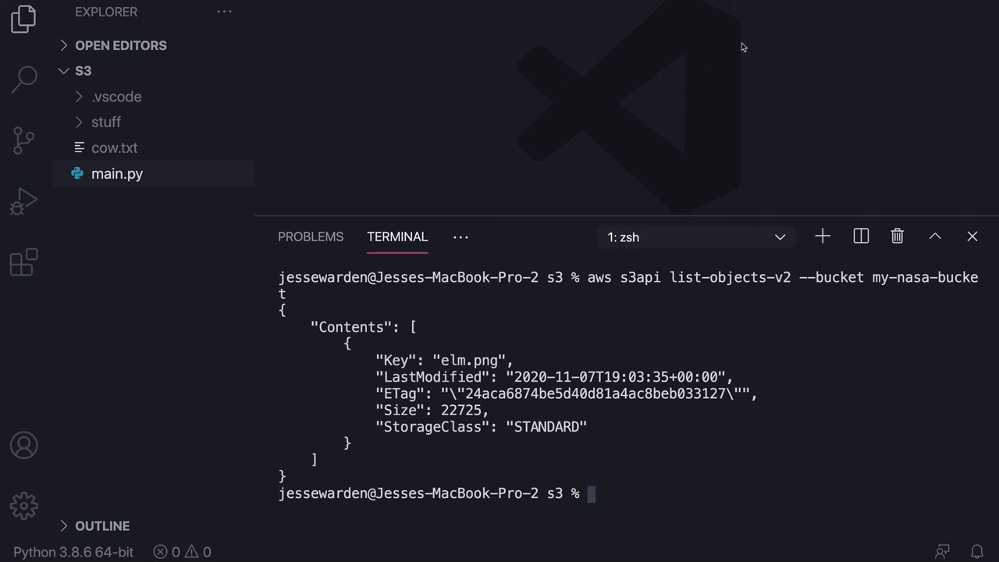